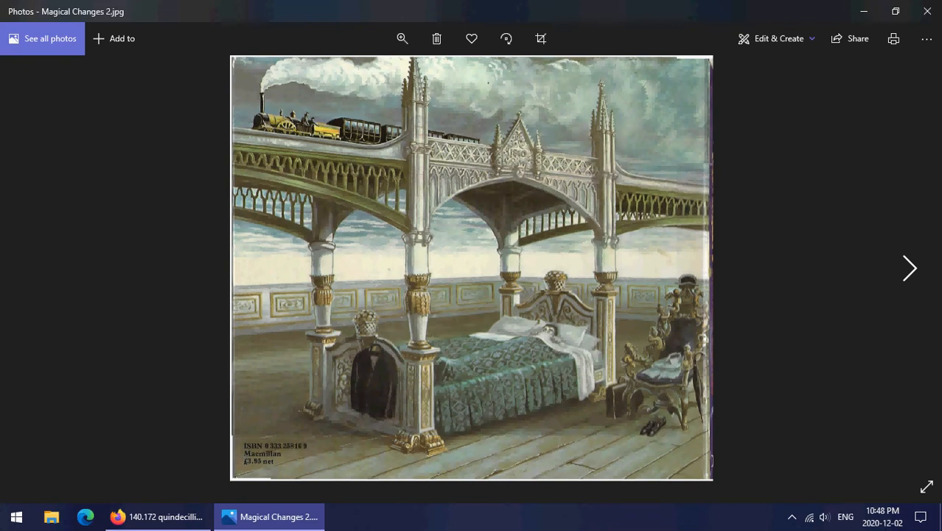
Step: Advance from Magical Changes 2.jpg to the next scan in the viewer
left_click(909, 268)
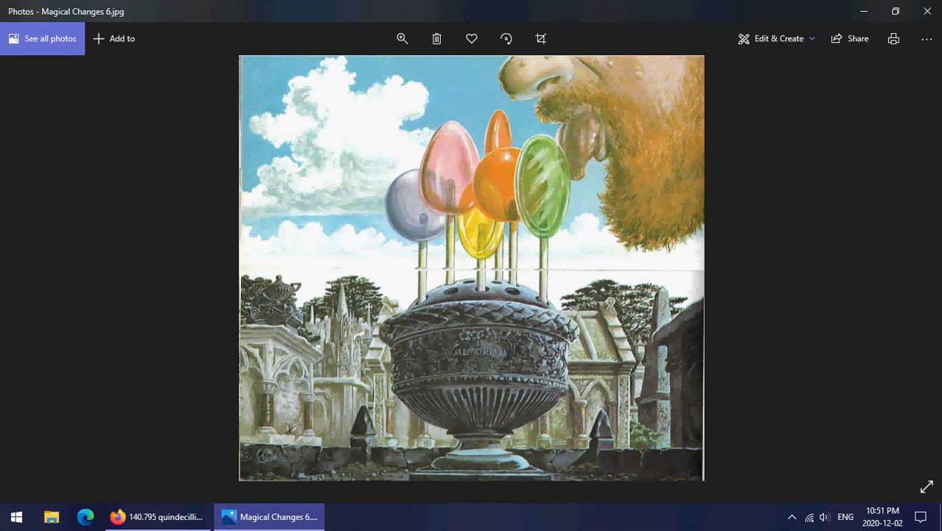
Step: Step forward once, then return to Magical Changes 5.jpg, the swans-as-tree-trunks scan
key("right")
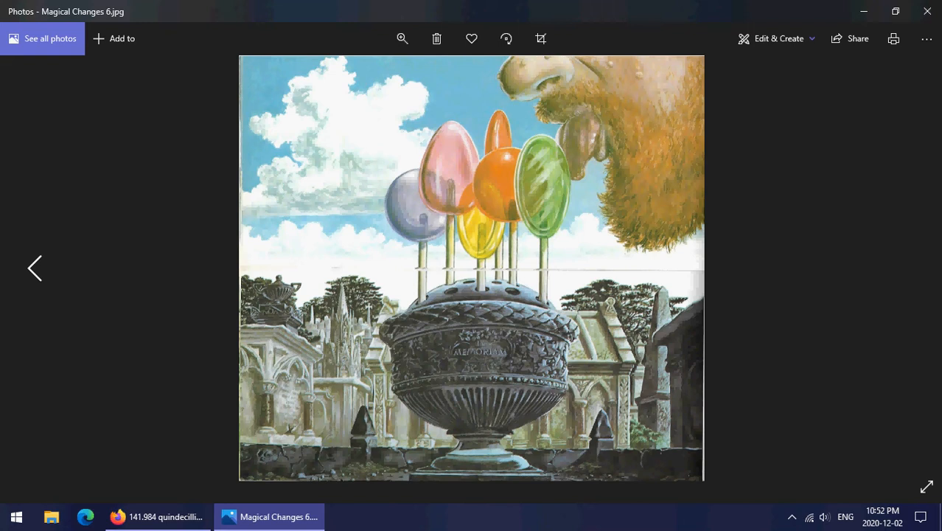
left_click(35, 268)
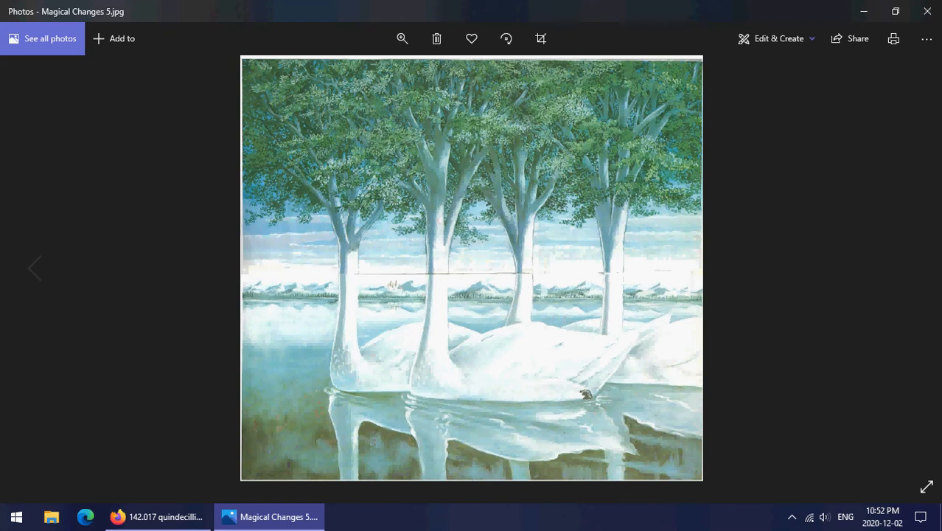